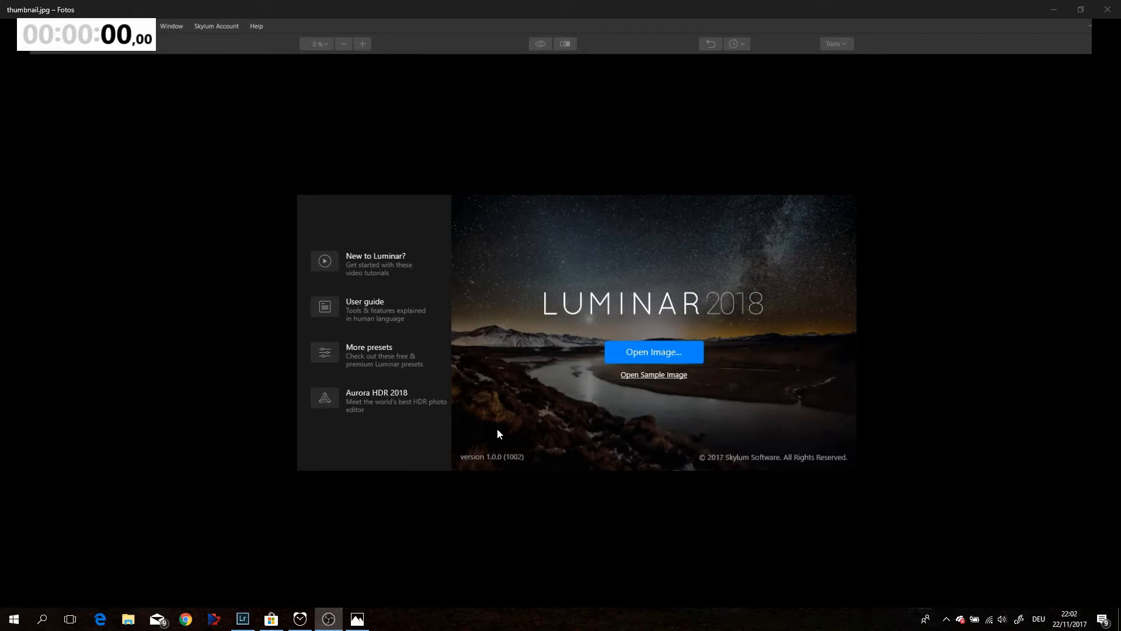
pyautogui.moveTo(494, 434)
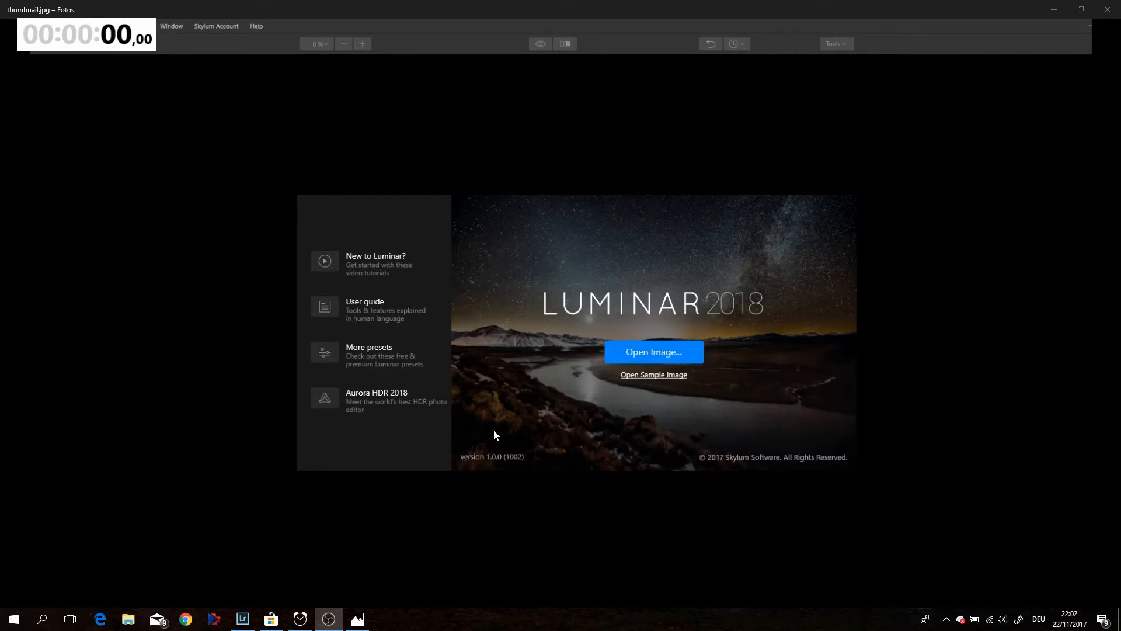
pyautogui.moveTo(501, 421)
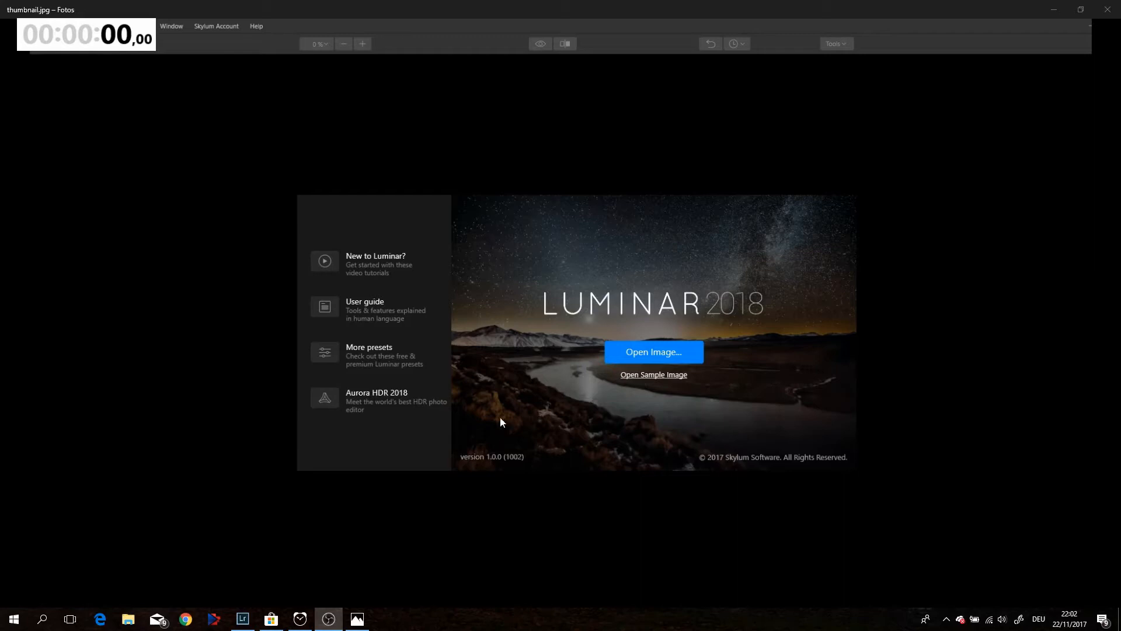
pyautogui.moveTo(337, 435)
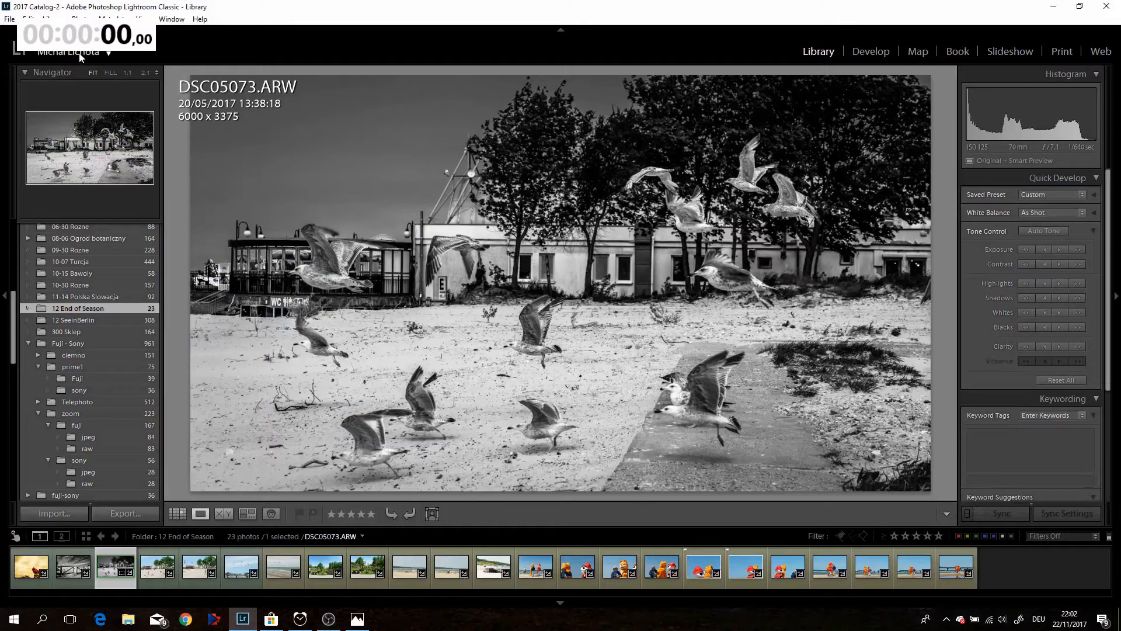
pyautogui.moveTo(434, 210)
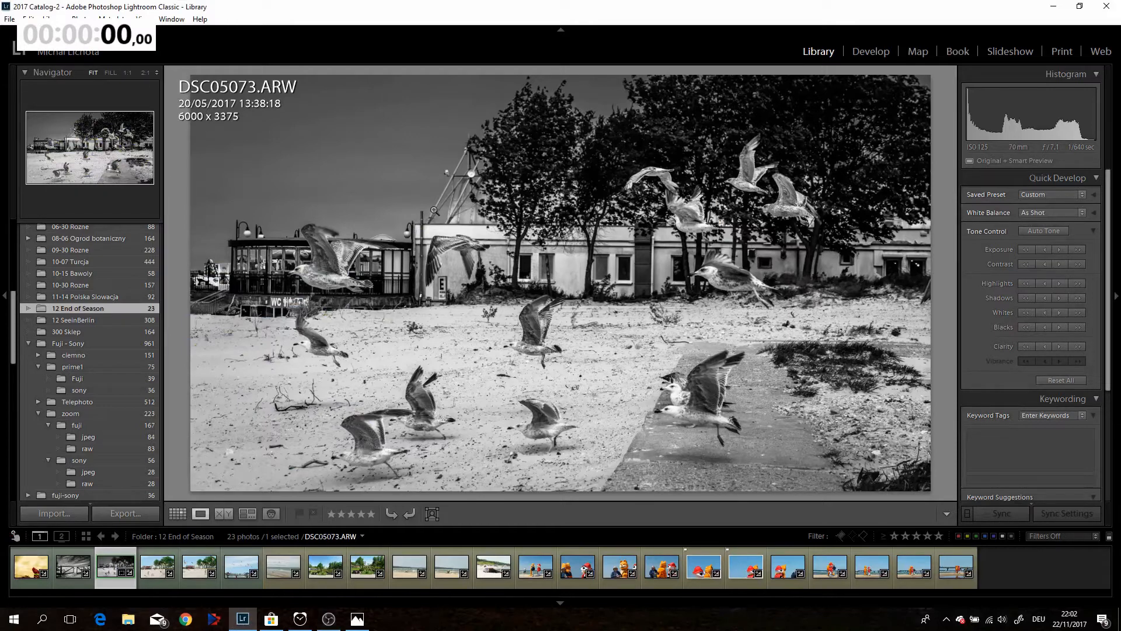
pyautogui.click(8, 20)
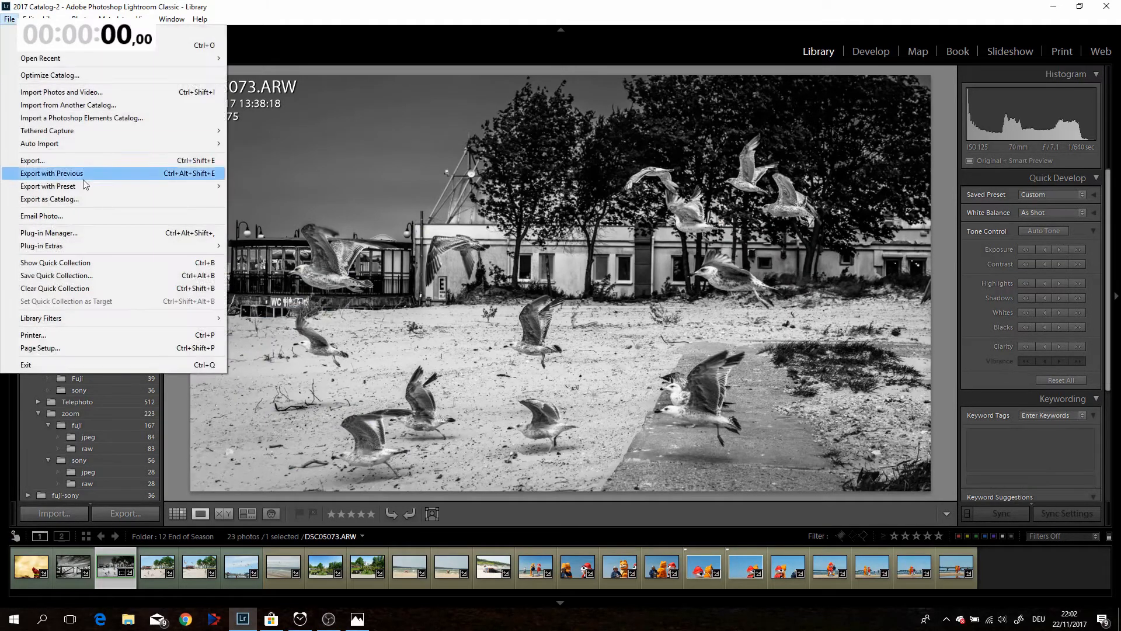
pyautogui.moveTo(41, 246)
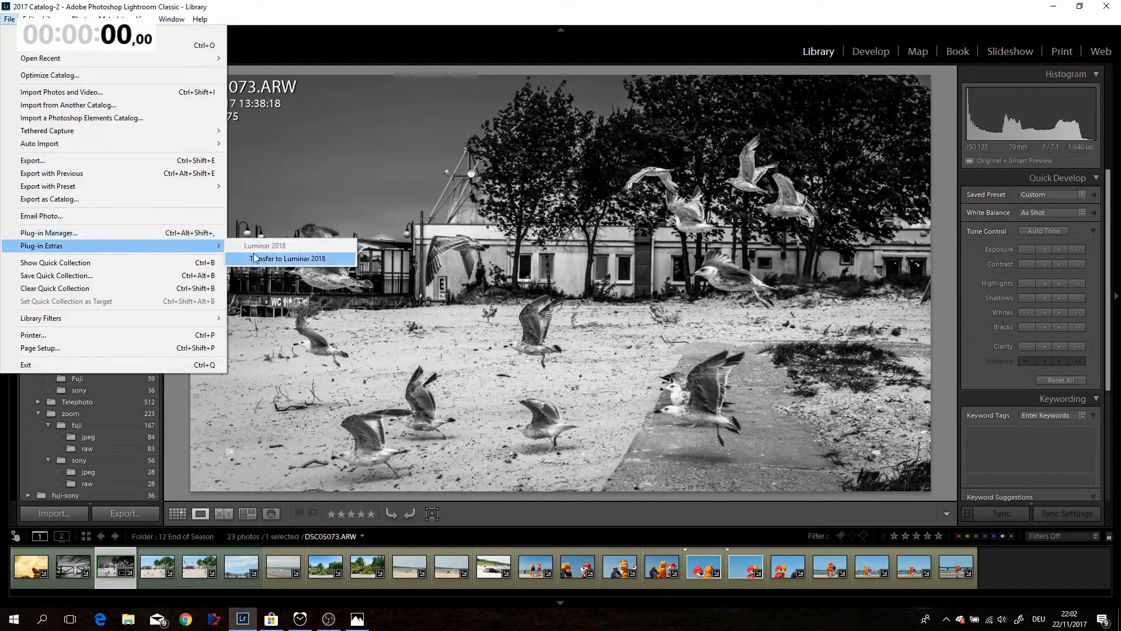
pyautogui.moveTo(286, 258)
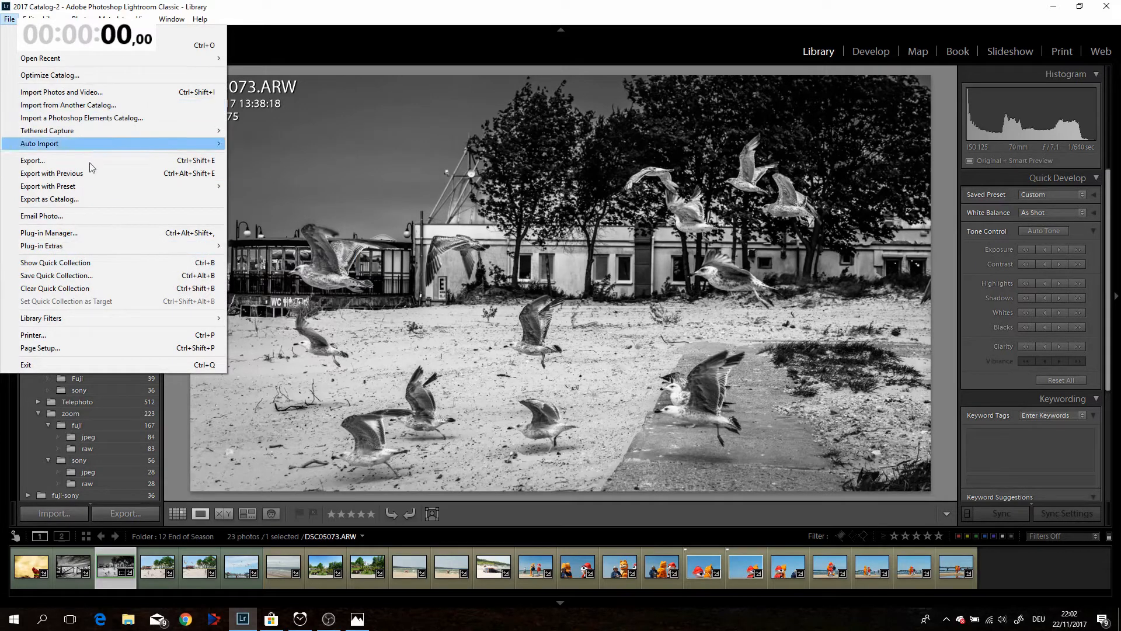
pyautogui.moveTo(48, 186)
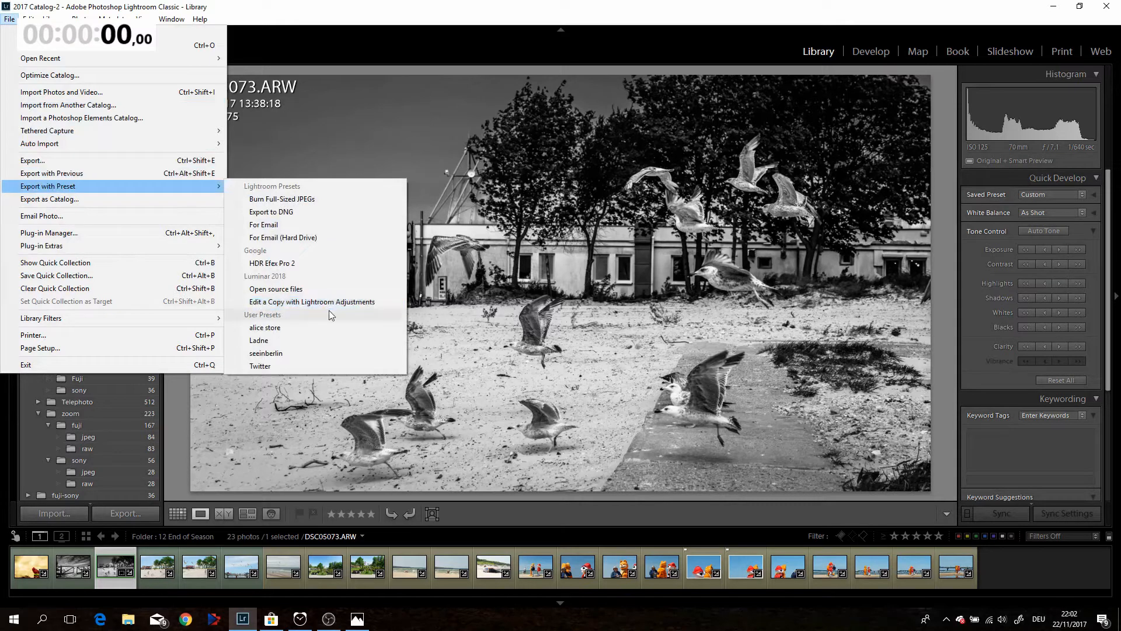
pyautogui.moveTo(310, 302)
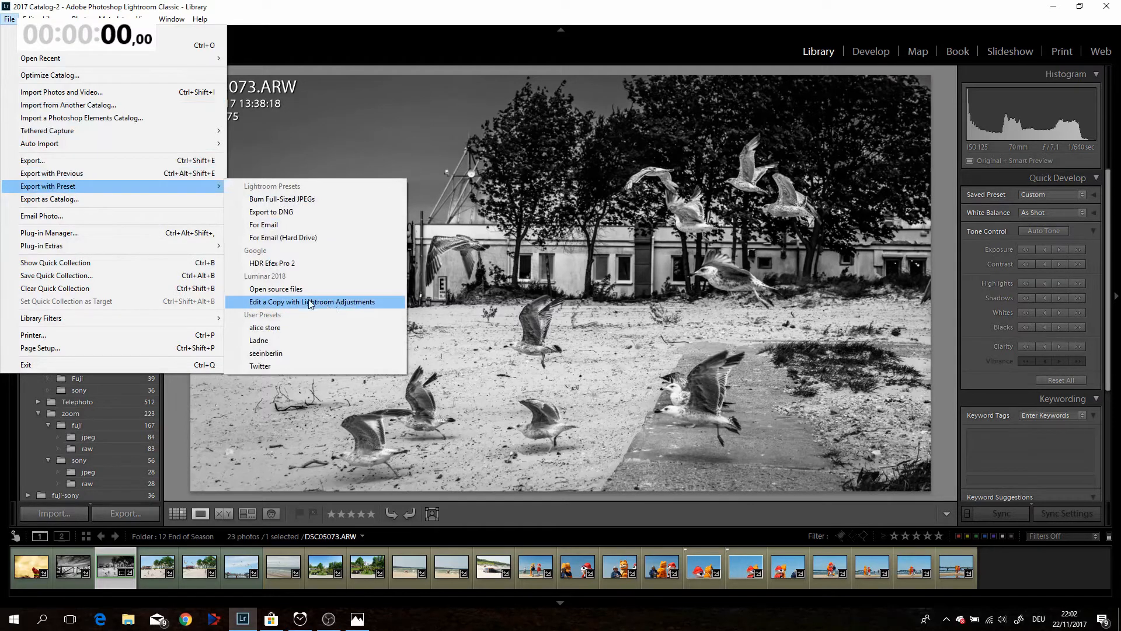
pyautogui.moveTo(304, 306)
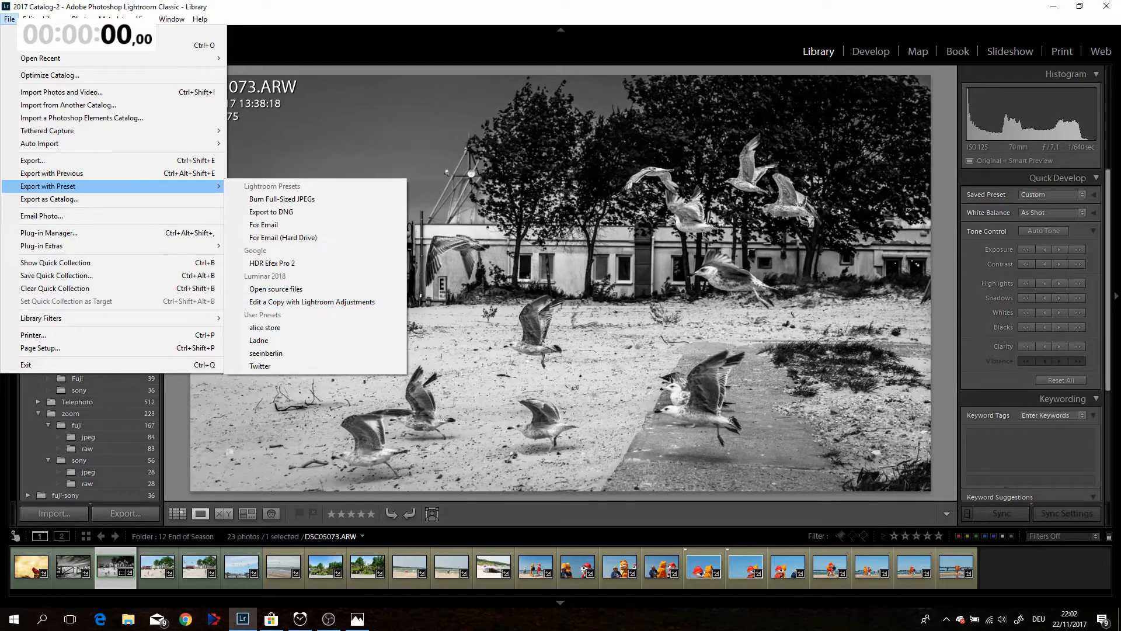
pyautogui.click(635, 231)
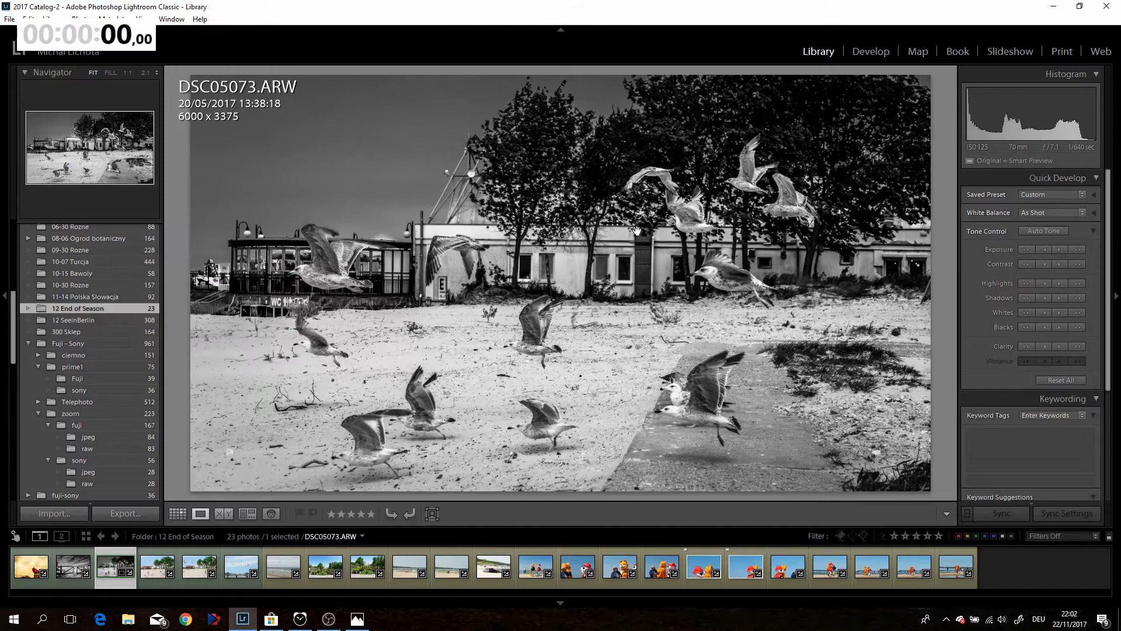
# - Send the seagull beach photo from Lightroom to Luminar 2018 as an editable copy
pyautogui.click(635, 230)
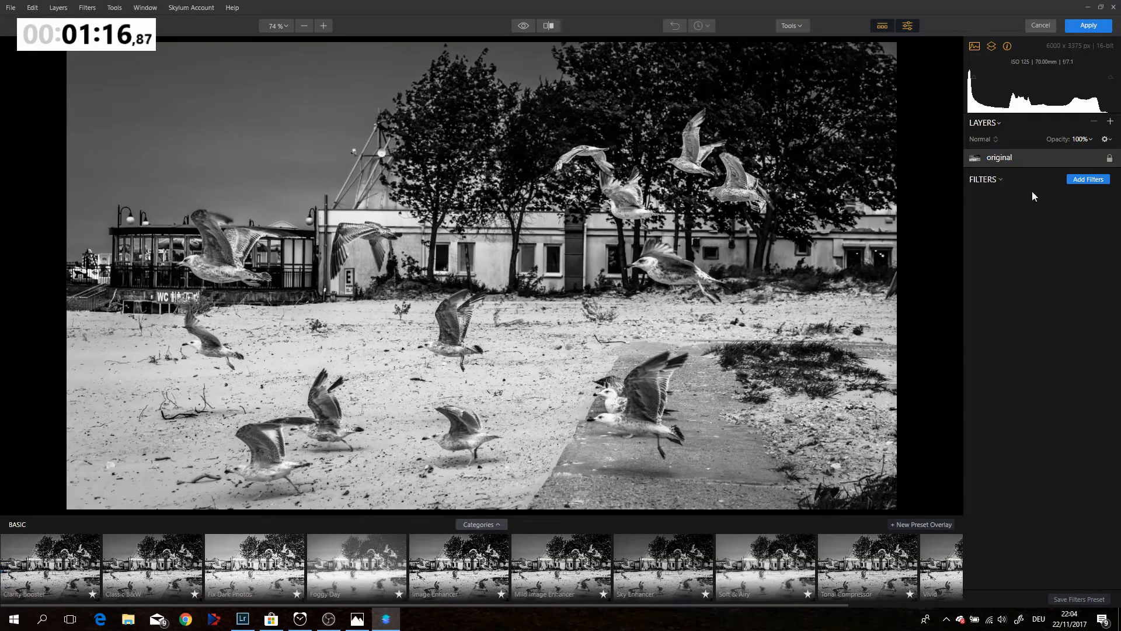
# - Add a Sharpening filter from the Filters Catalog and raise its Amount to 62
pyautogui.click(1087, 179)
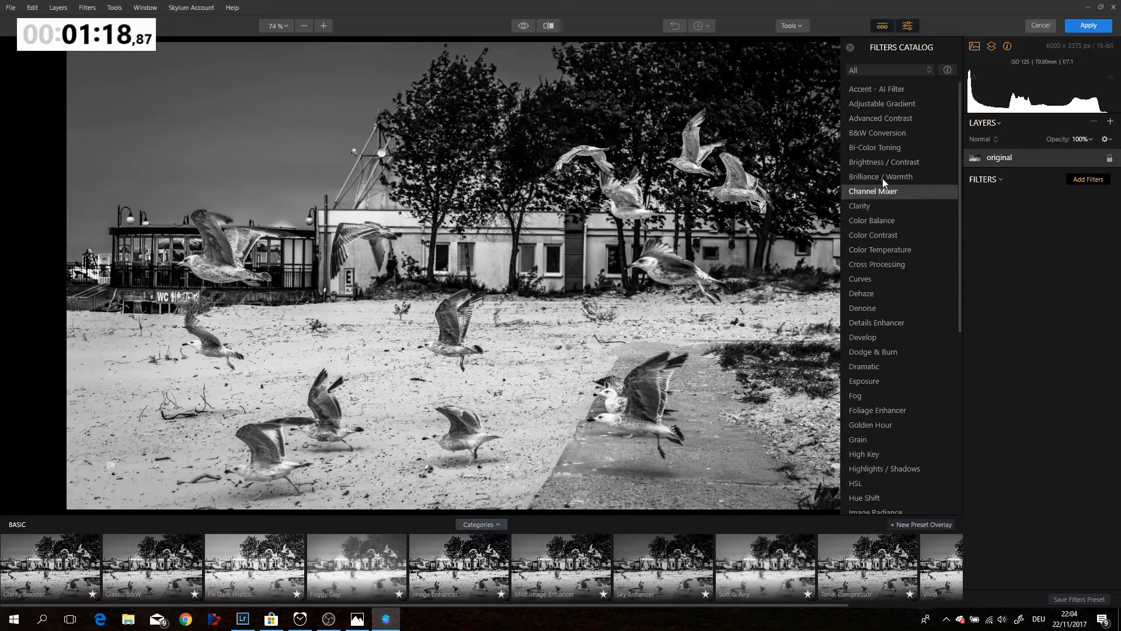
pyautogui.scroll(-3)
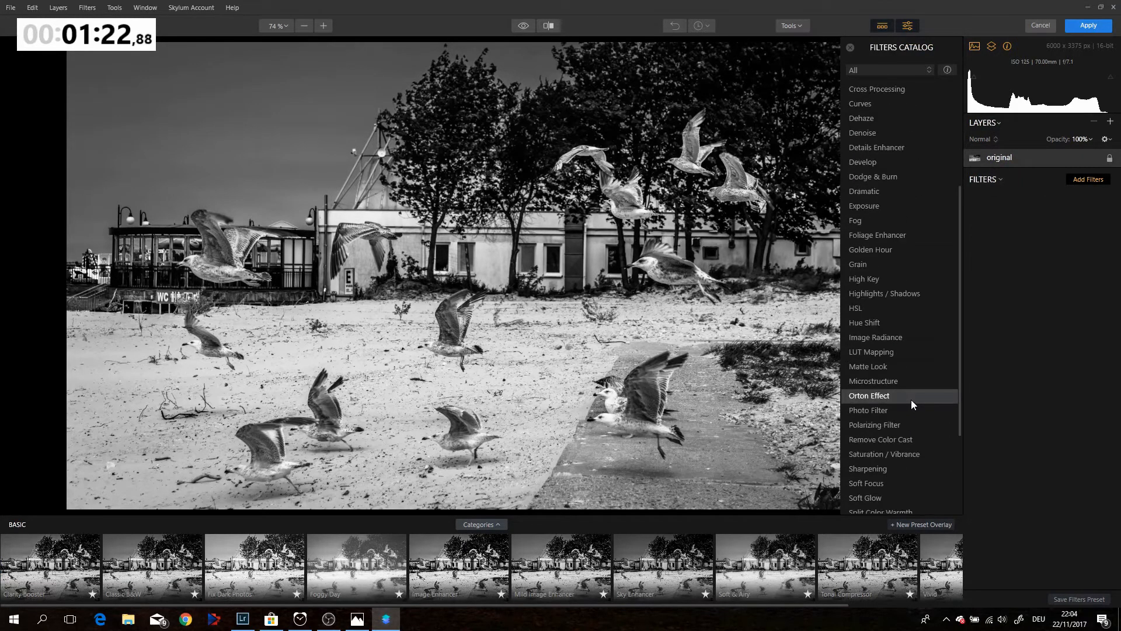
pyautogui.click(868, 425)
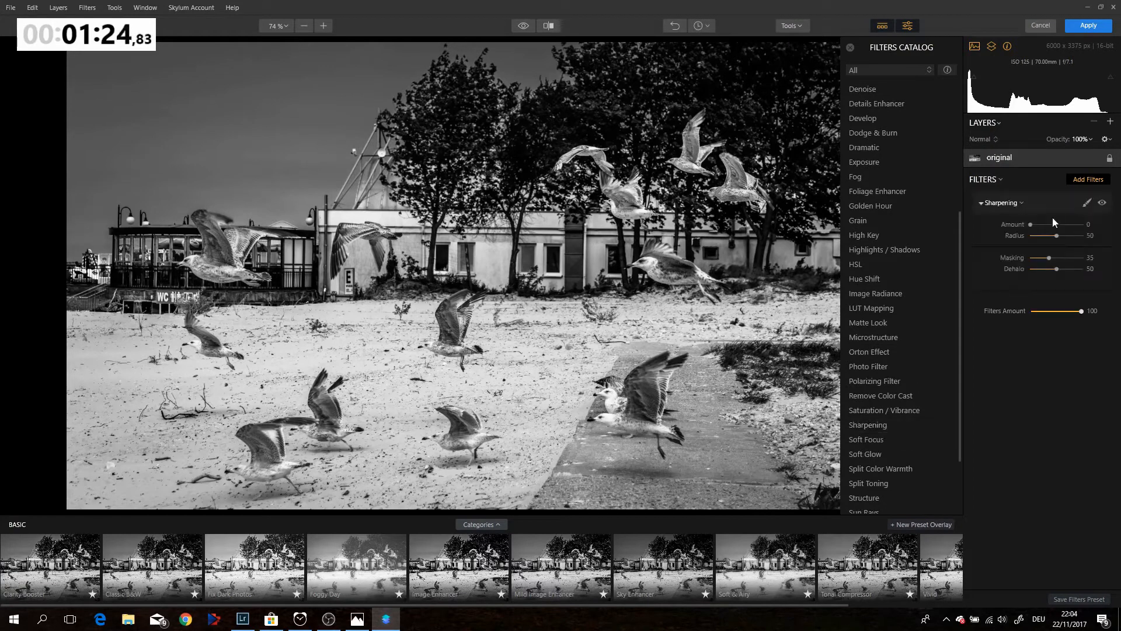
pyautogui.moveTo(1031, 224); pyautogui.dragTo(1058, 225)
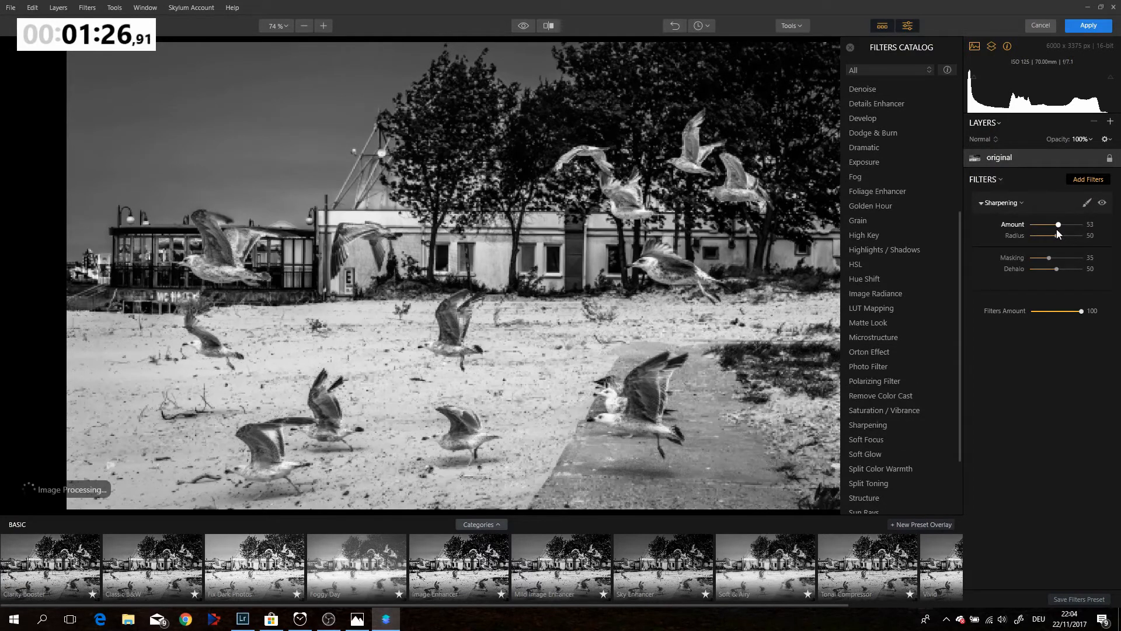
pyautogui.moveTo(1058, 225); pyautogui.dragTo(1065, 224)
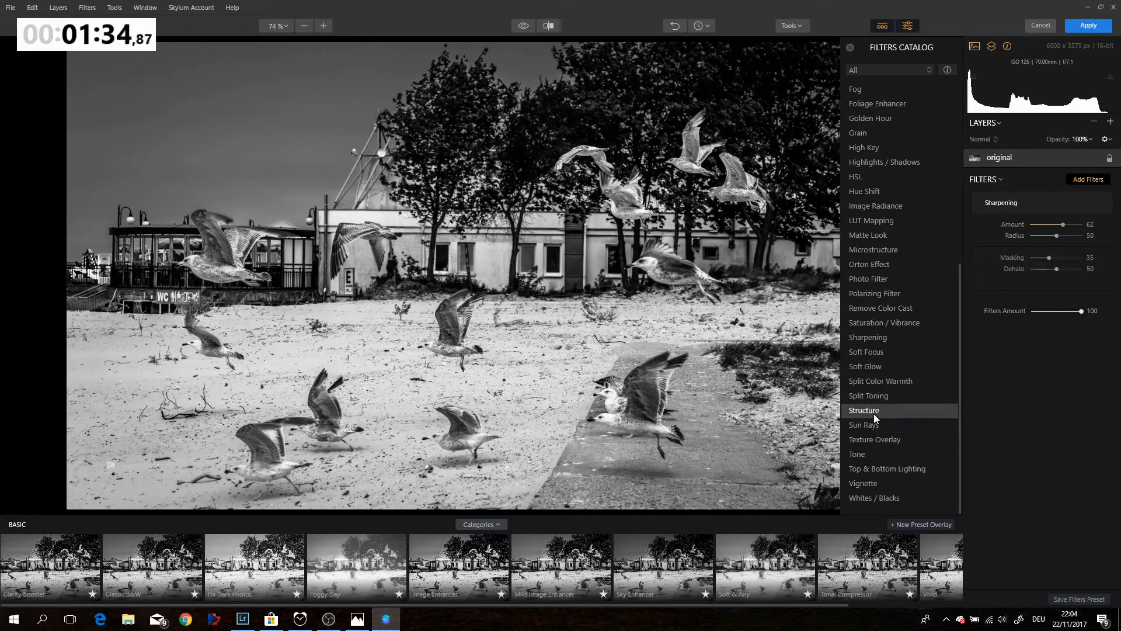
pyautogui.moveTo(873, 367)
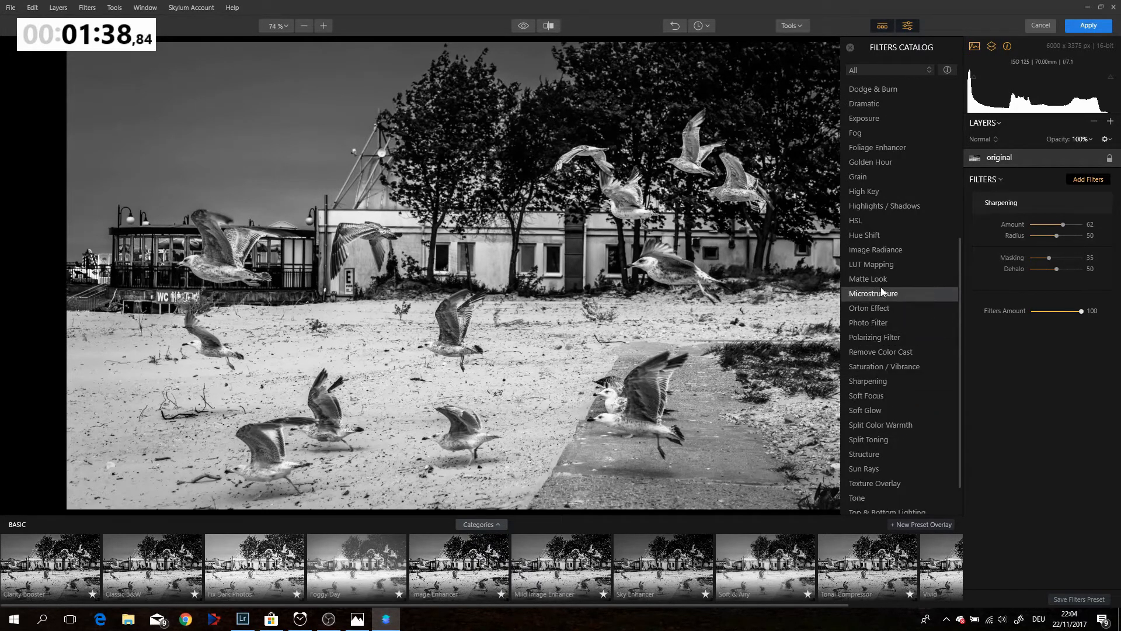
# - Add a LUT Mapping filter with the Tritone look and settle its Amount at 68
pyautogui.click(871, 264)
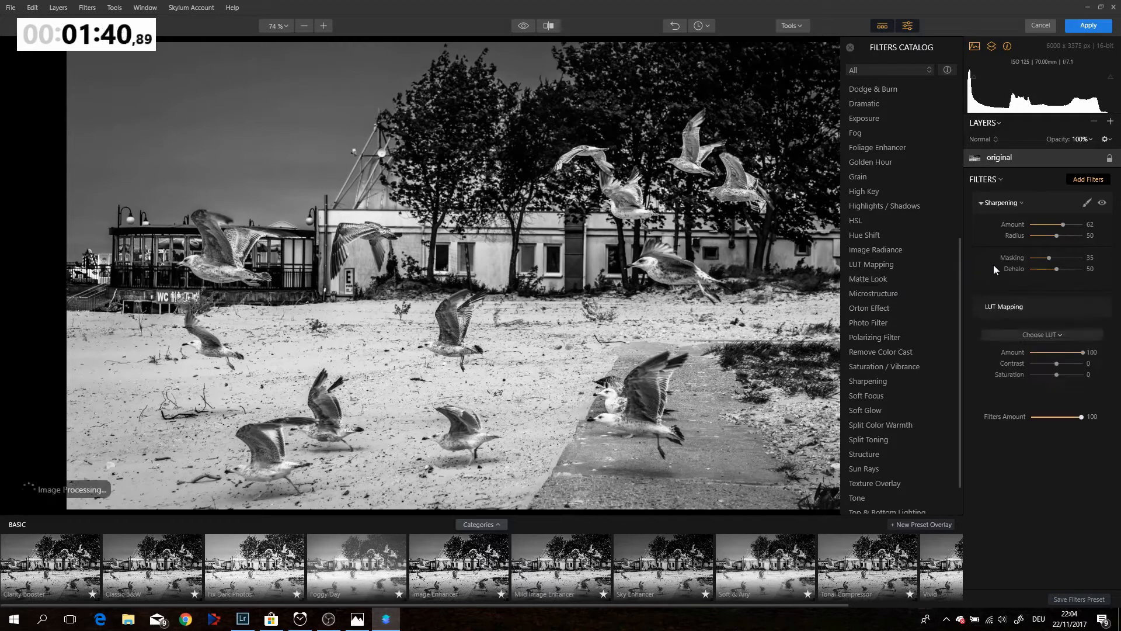
pyautogui.click(1040, 334)
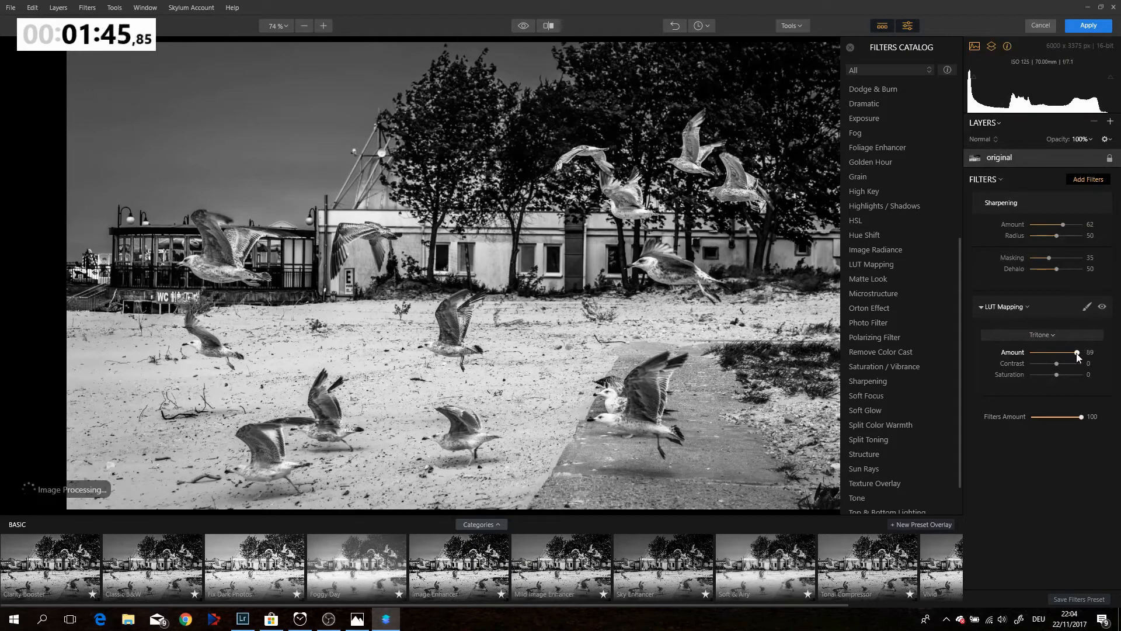
pyautogui.moveTo(1075, 355); pyautogui.dragTo(1054, 355)
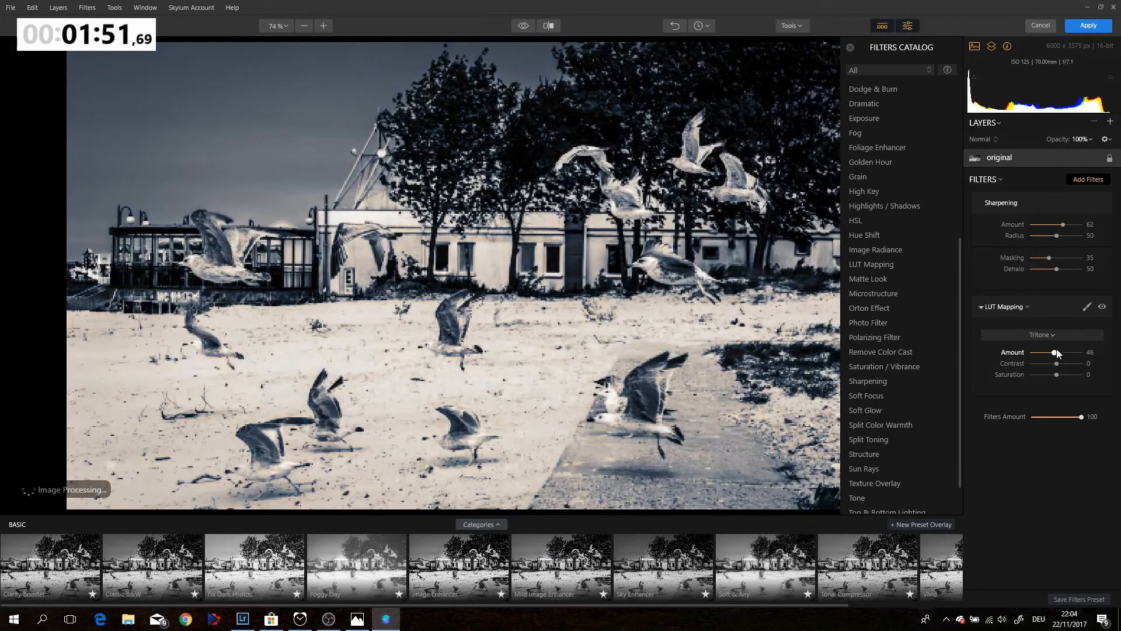
pyautogui.moveTo(1052, 353); pyautogui.dragTo(1071, 353)
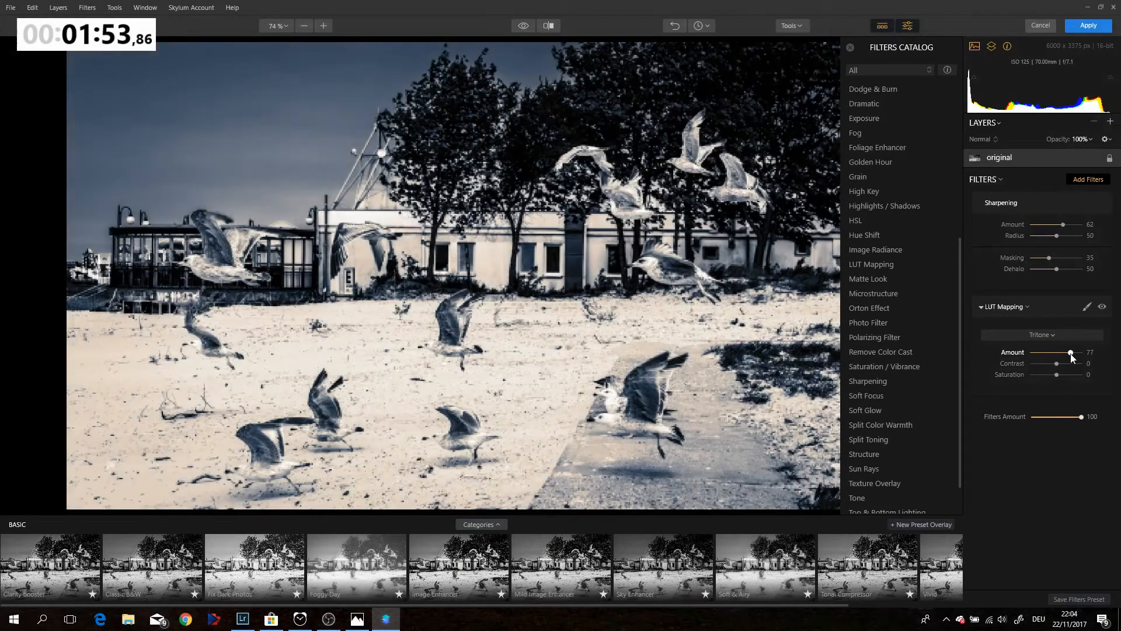
pyautogui.moveTo(1071, 353); pyautogui.dragTo(1040, 352)
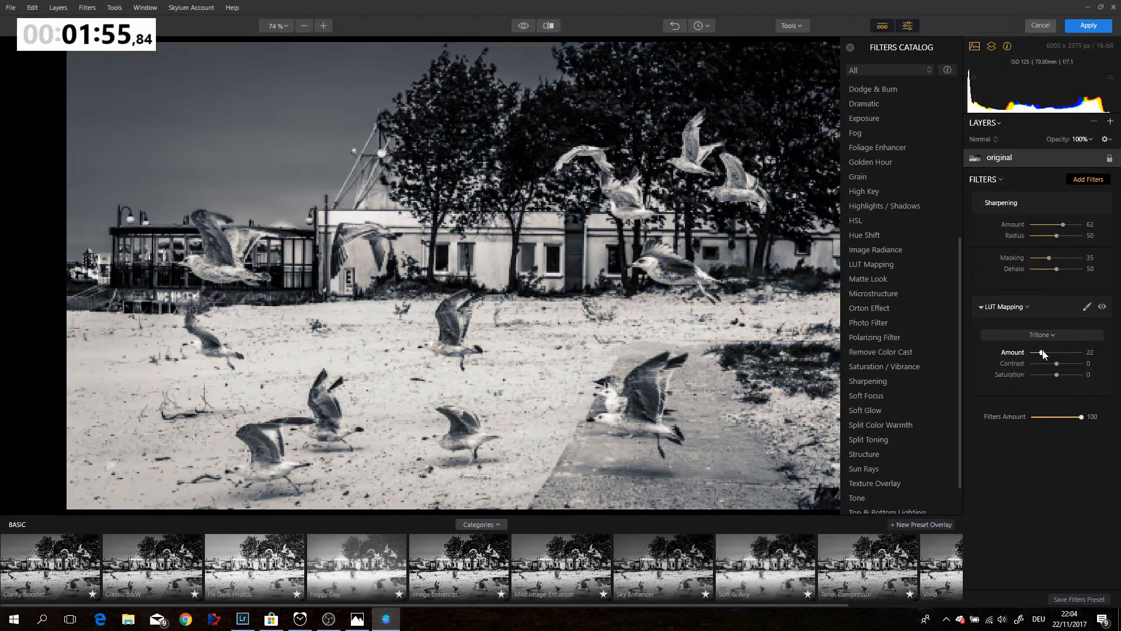
pyautogui.moveTo(1042, 351); pyautogui.dragTo(1051, 351)
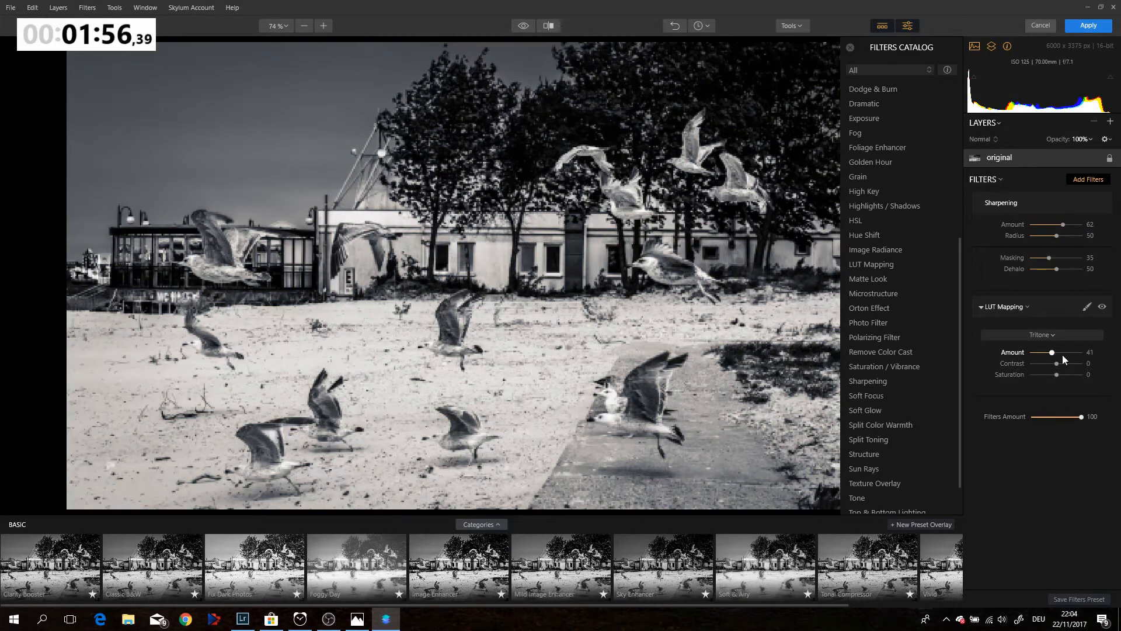
pyautogui.moveTo(1051, 352); pyautogui.dragTo(1068, 351)
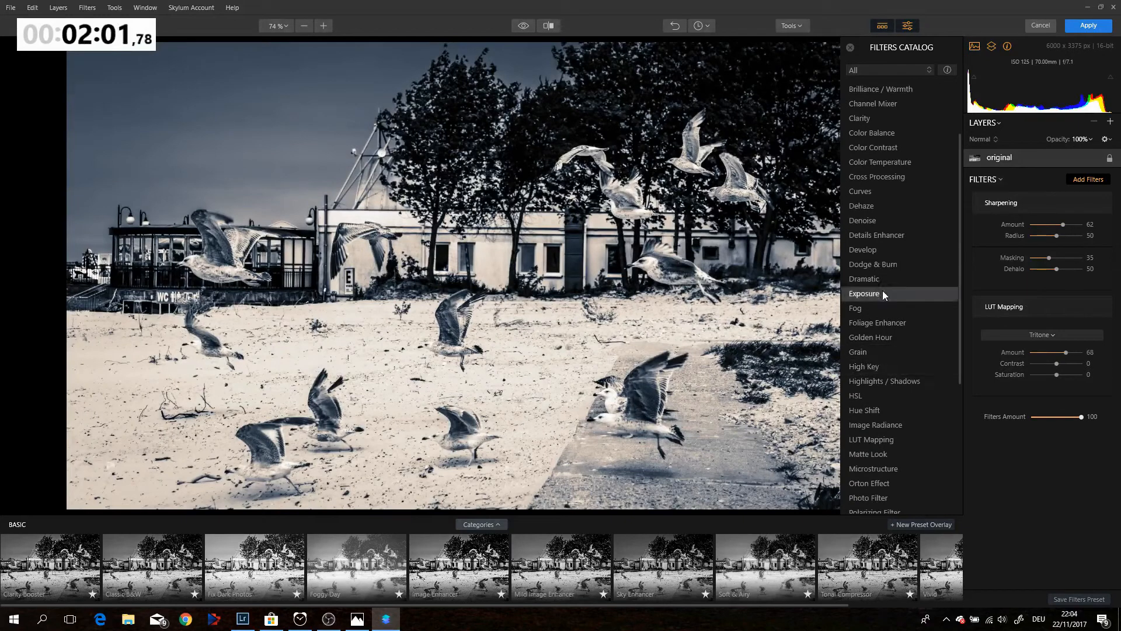
pyautogui.moveTo(864, 280)
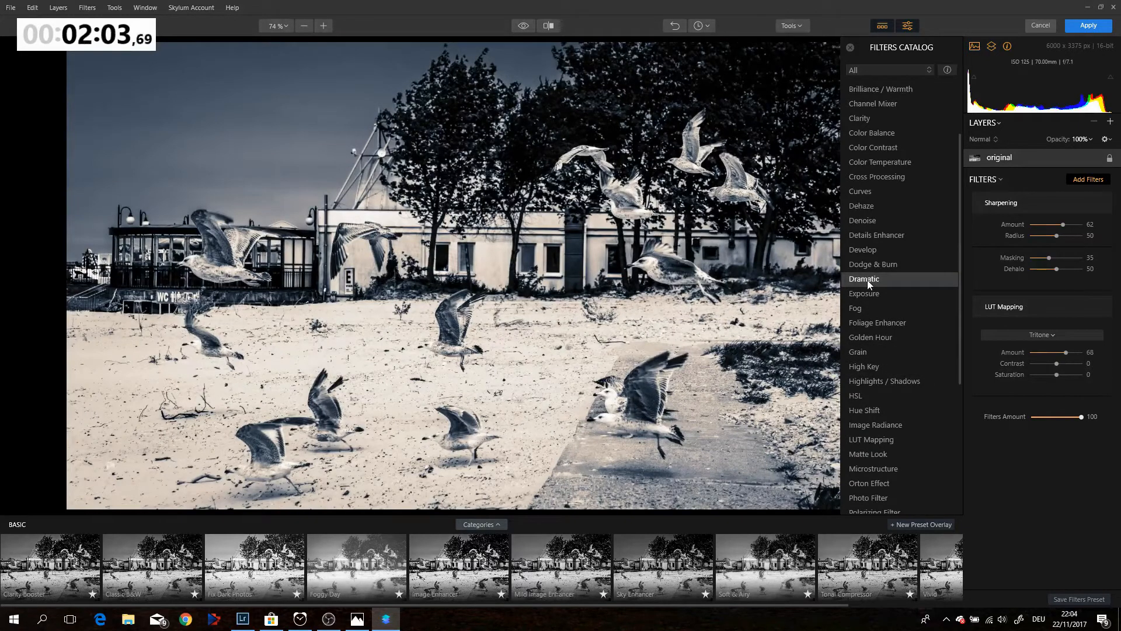
pyautogui.click(864, 280)
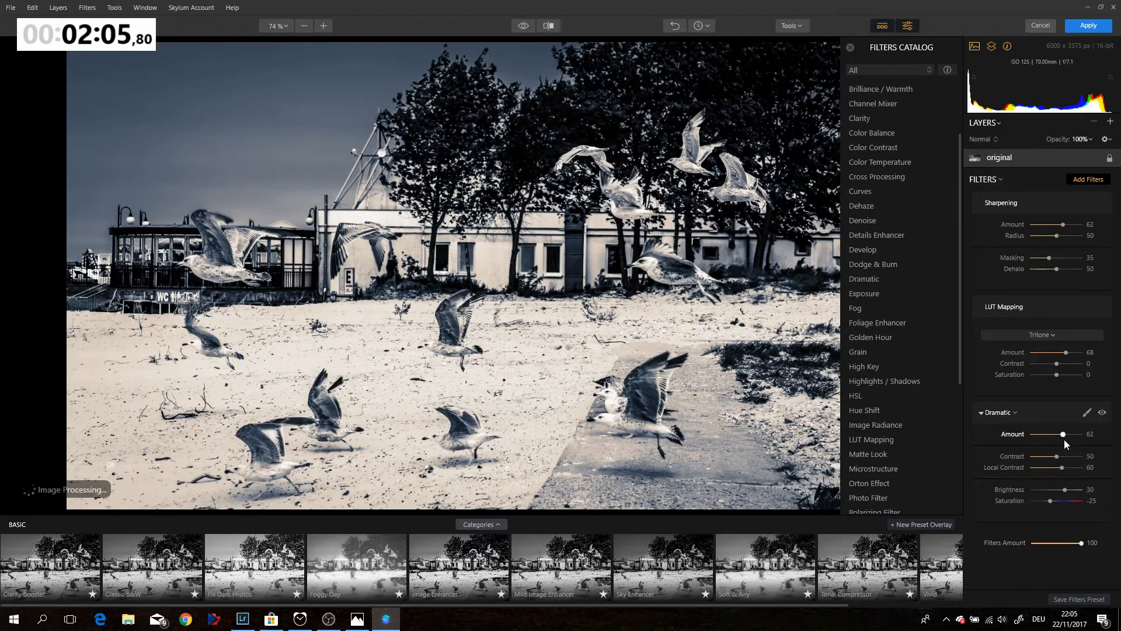
pyautogui.moveTo(1063, 434); pyautogui.dragTo(1052, 434)
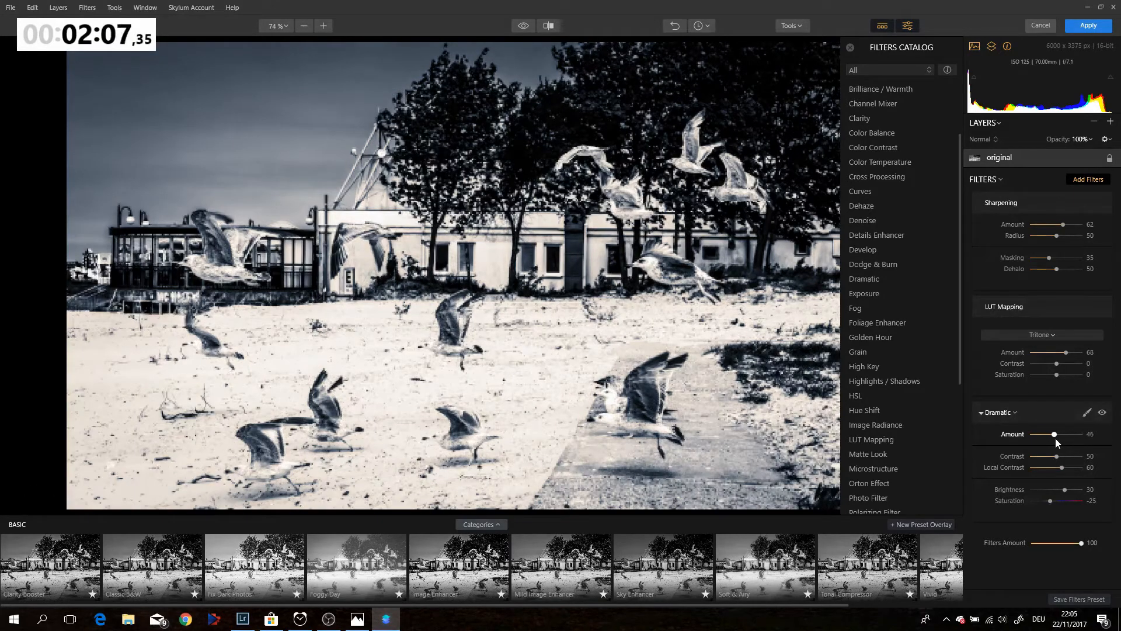
pyautogui.moveTo(1053, 434); pyautogui.dragTo(1030, 433)
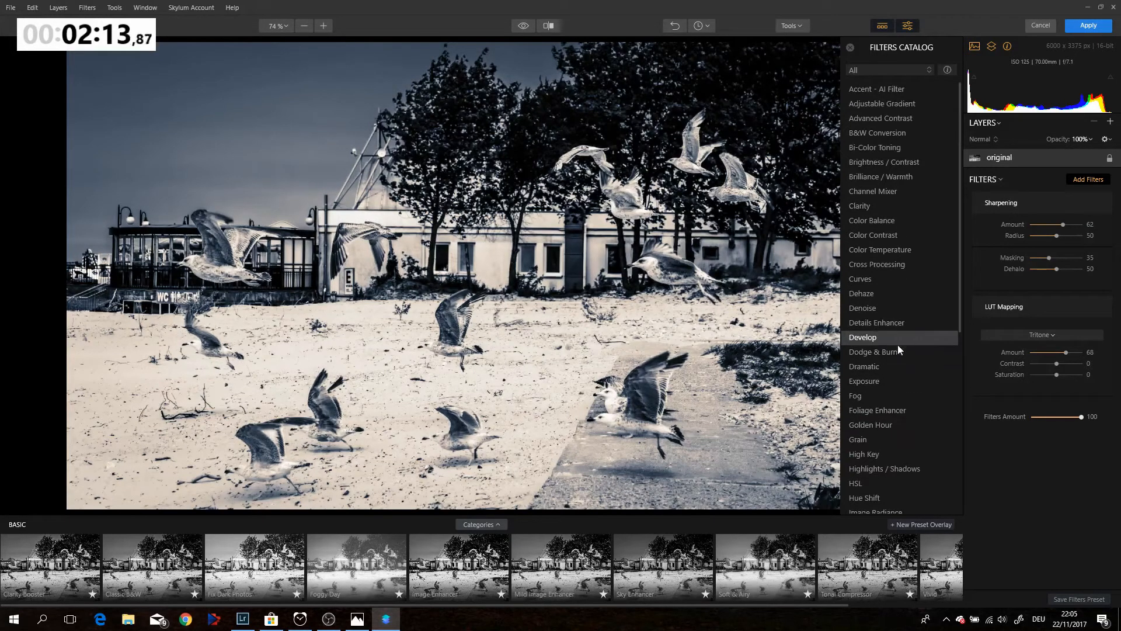
pyautogui.moveTo(899, 332)
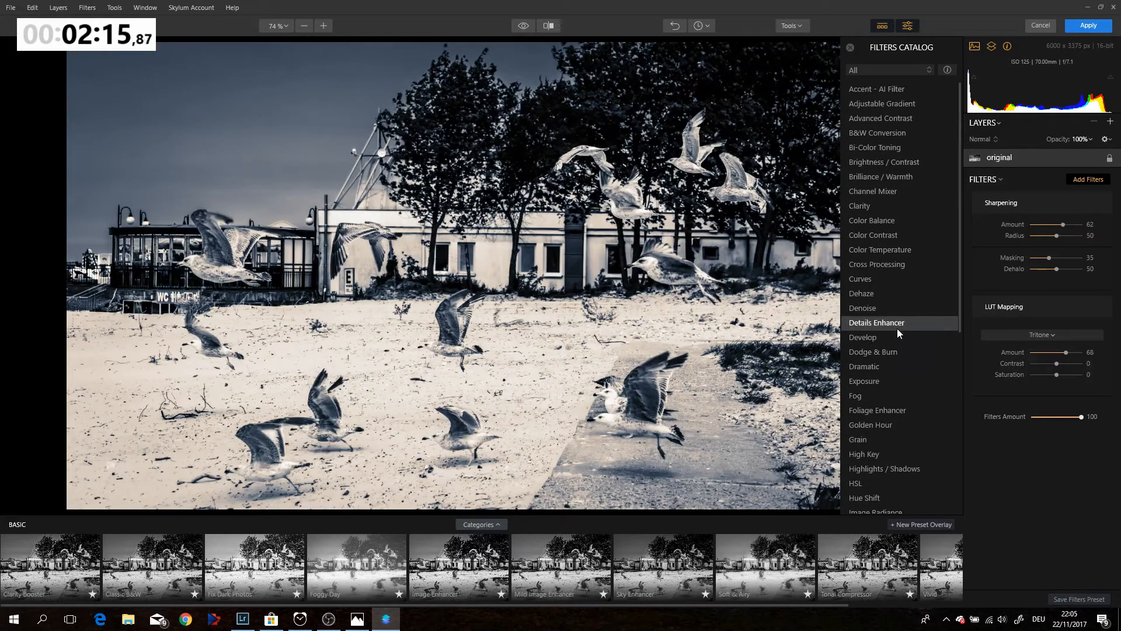
pyautogui.moveTo(878, 235)
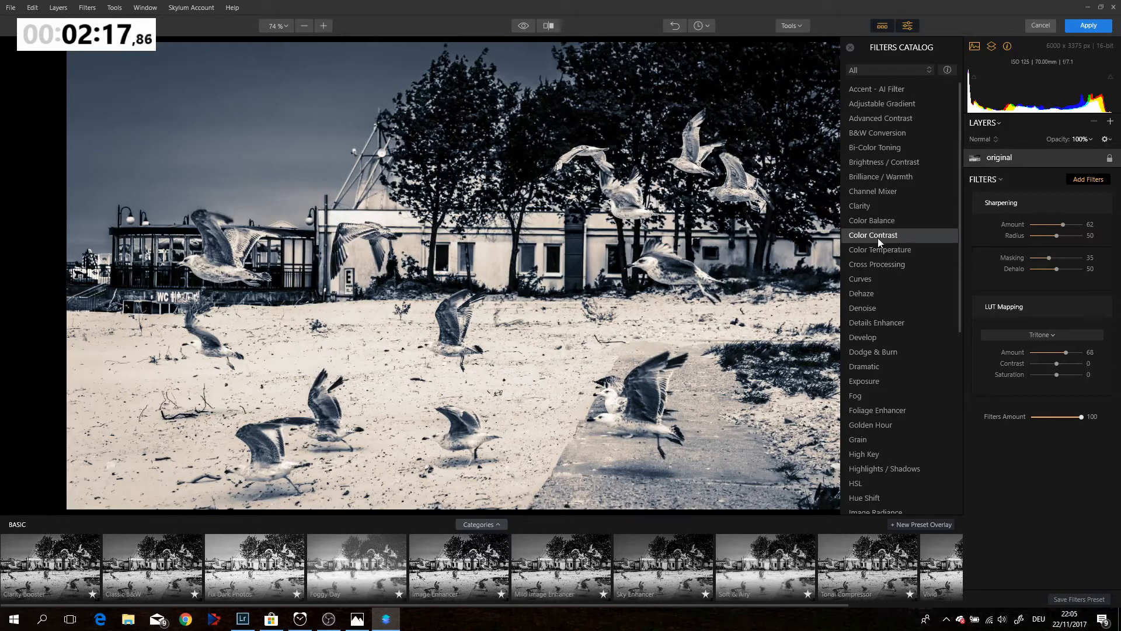
# - Add a Color Contrast filter at Amount 67 and apply the edits back to Lightroom
pyautogui.click(872, 235)
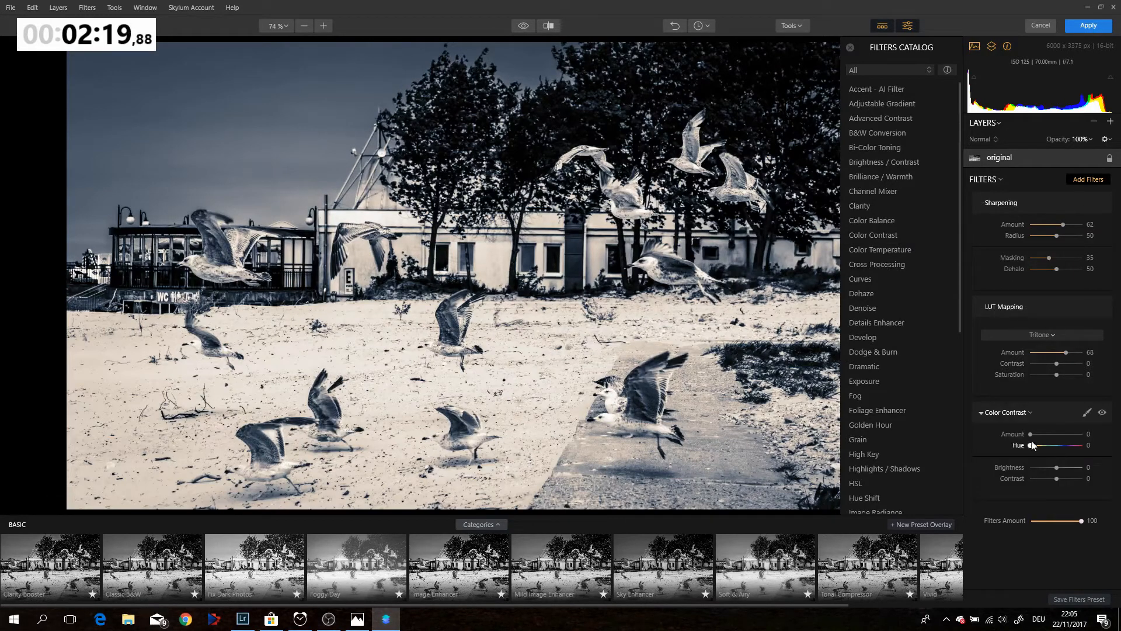
pyautogui.moveTo(1031, 435); pyautogui.dragTo(1048, 434)
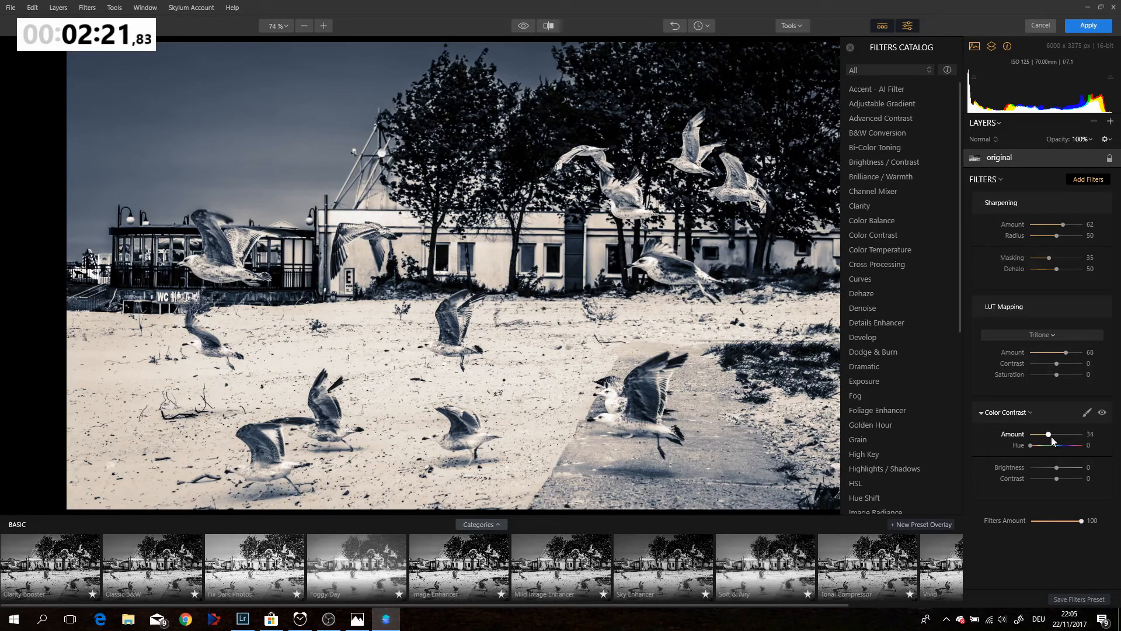
pyautogui.moveTo(1049, 434); pyautogui.dragTo(1065, 435)
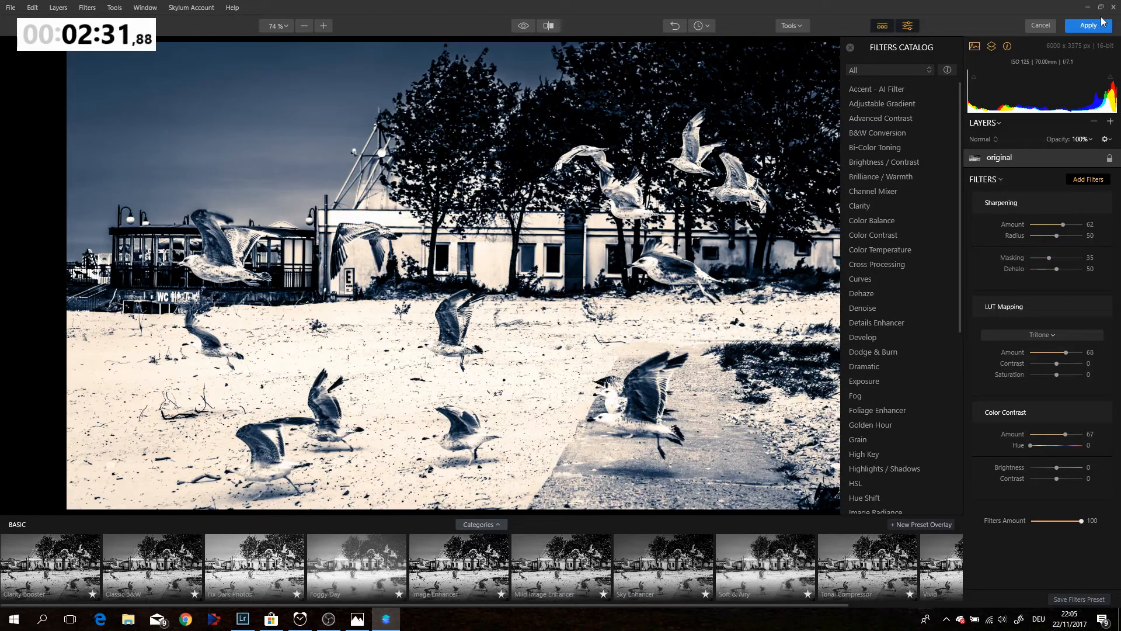
pyautogui.click(1086, 25)
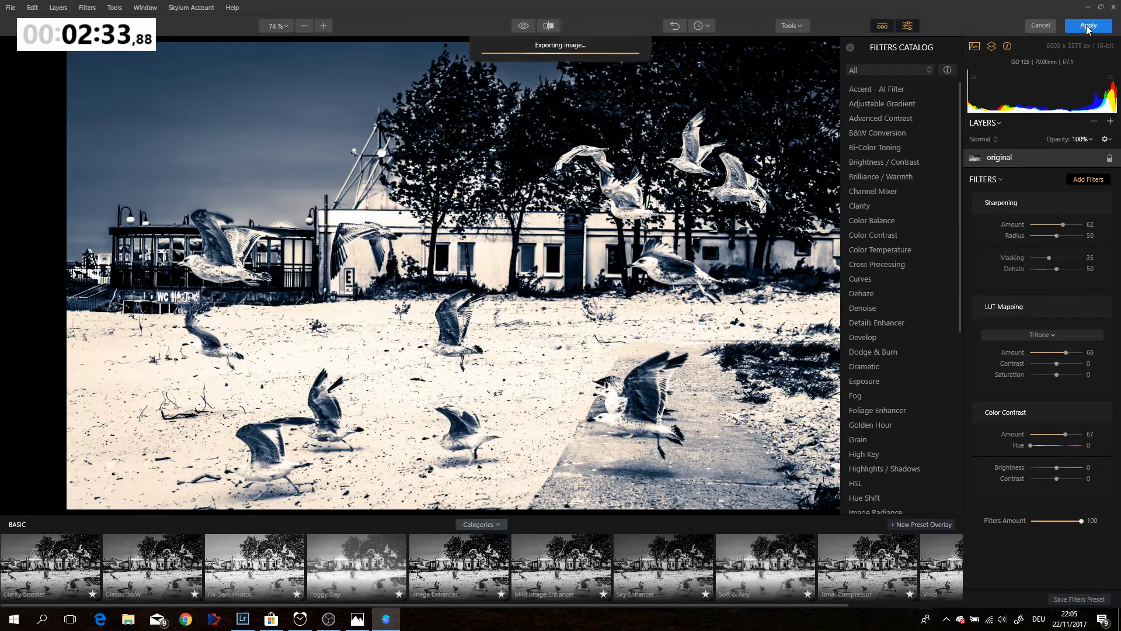